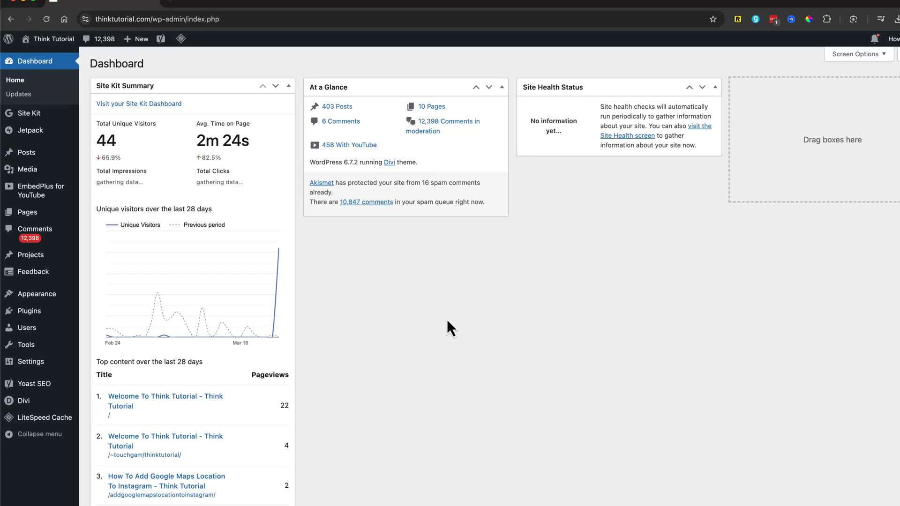
{"action": "mouse_move", "coordinate": [443, 324]}
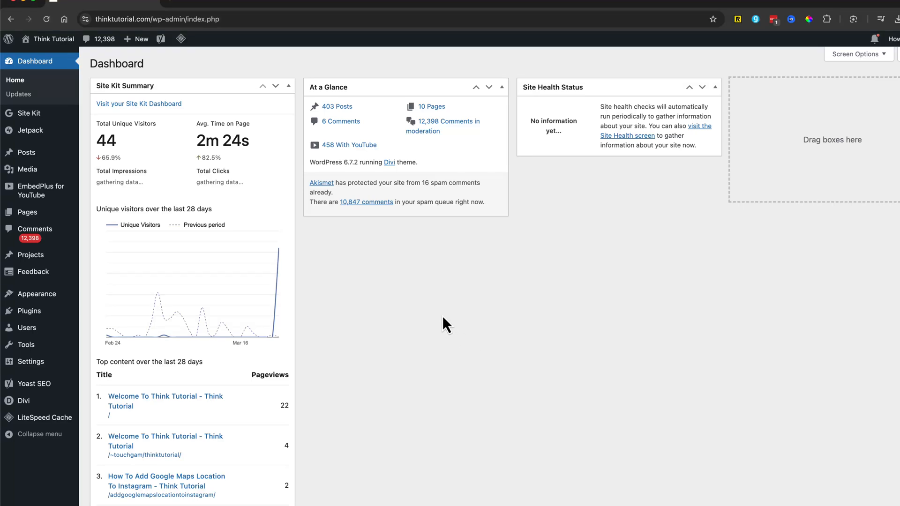
{"action": "mouse_move", "coordinate": [433, 309]}
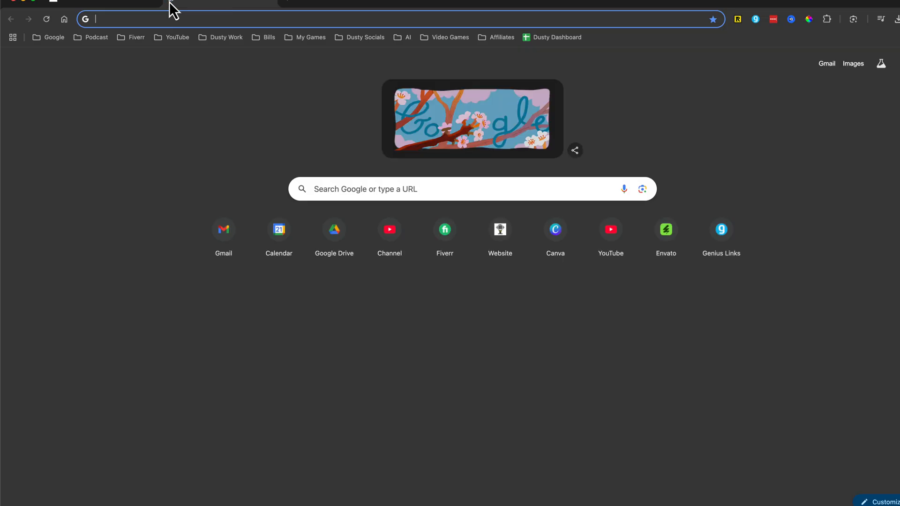
Step: Go to thinktutorial.com's admin and show the Pages list with all twelve pages
{"action": "type", "text": "thinktutorial.com"}
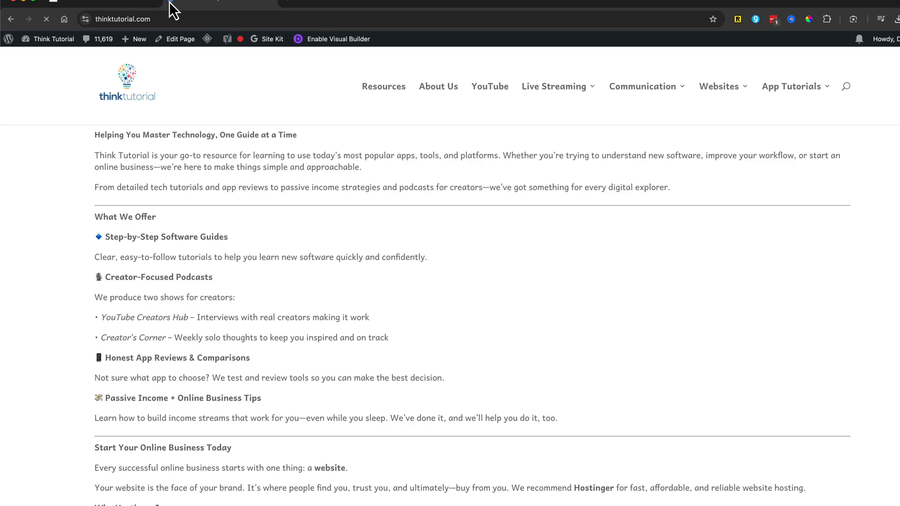
{"action": "scroll", "scroll_direction": "down", "scroll_amount": 3}
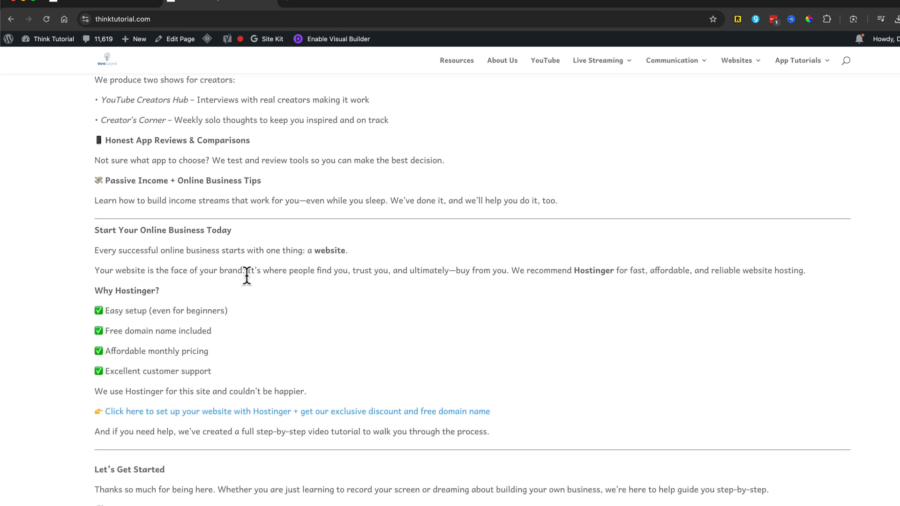
{"action": "scroll", "scroll_direction": "up", "scroll_amount": 3}
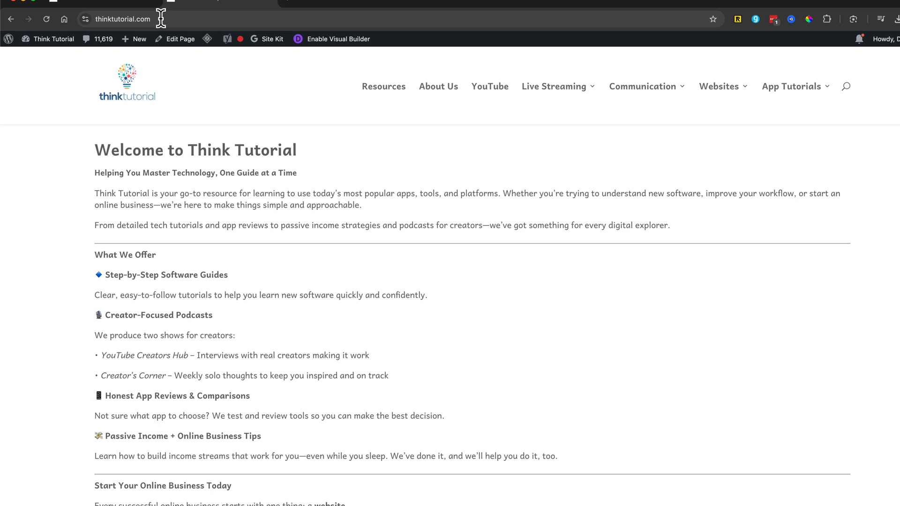
{"action": "mouse_move", "coordinate": [166, 134]}
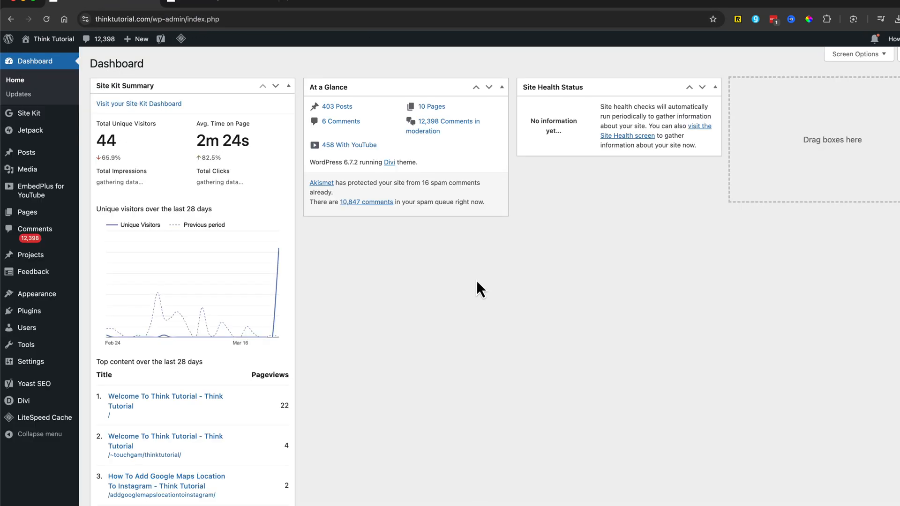
{"action": "mouse_move", "coordinate": [455, 308]}
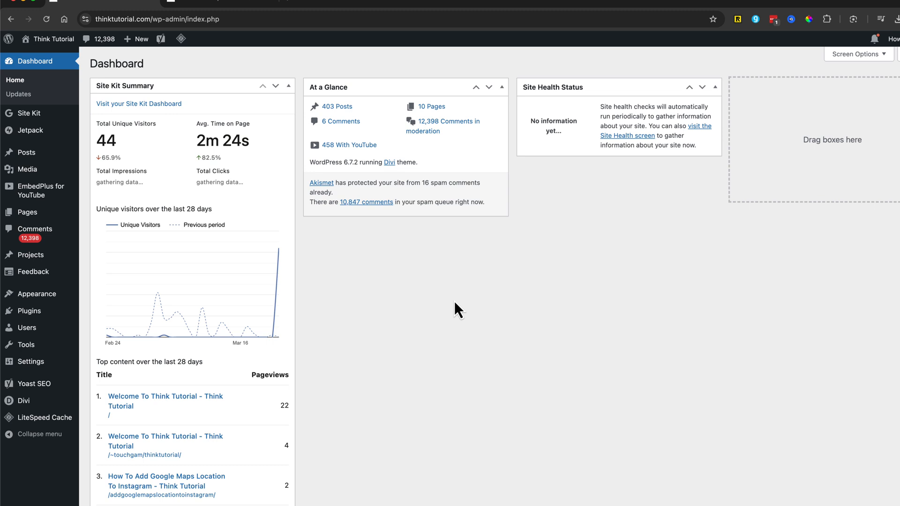
{"action": "mouse_move", "coordinate": [441, 298]}
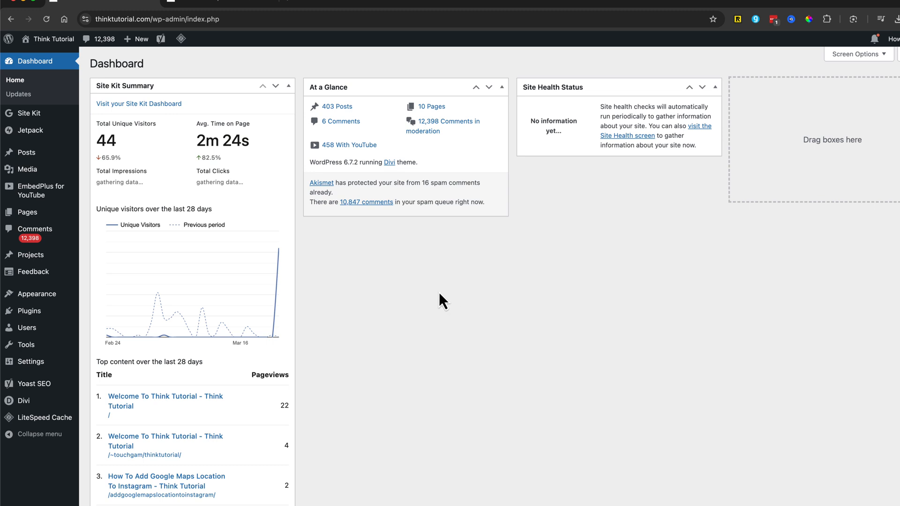
{"action": "mouse_move", "coordinate": [49, 220]}
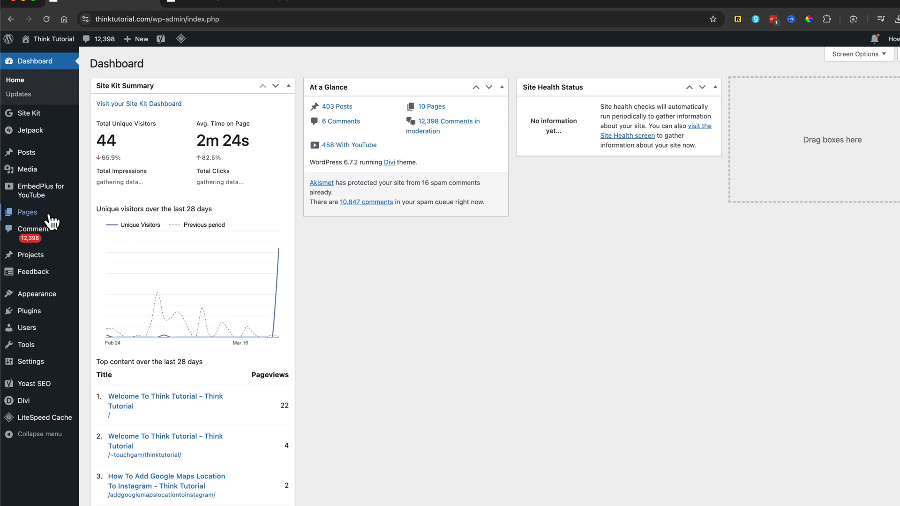
{"action": "mouse_move", "coordinate": [27, 212]}
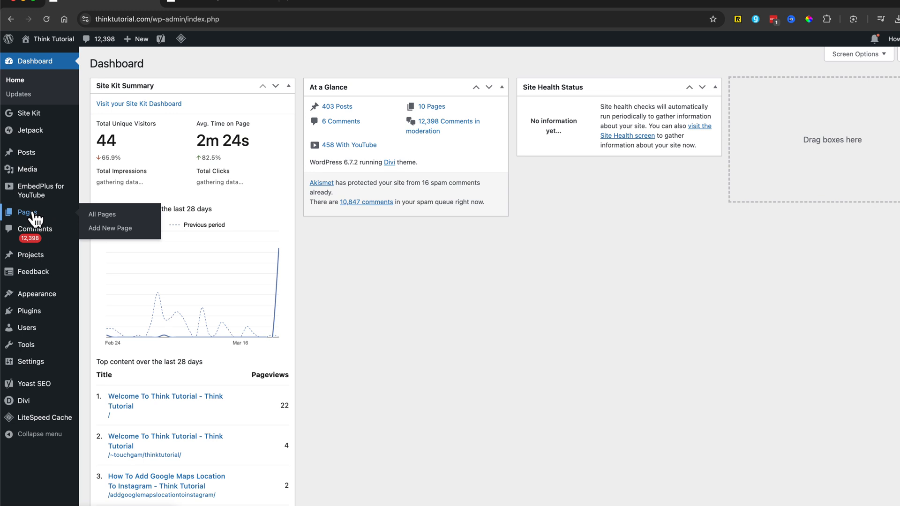
{"action": "left_click", "coordinate": [102, 214]}
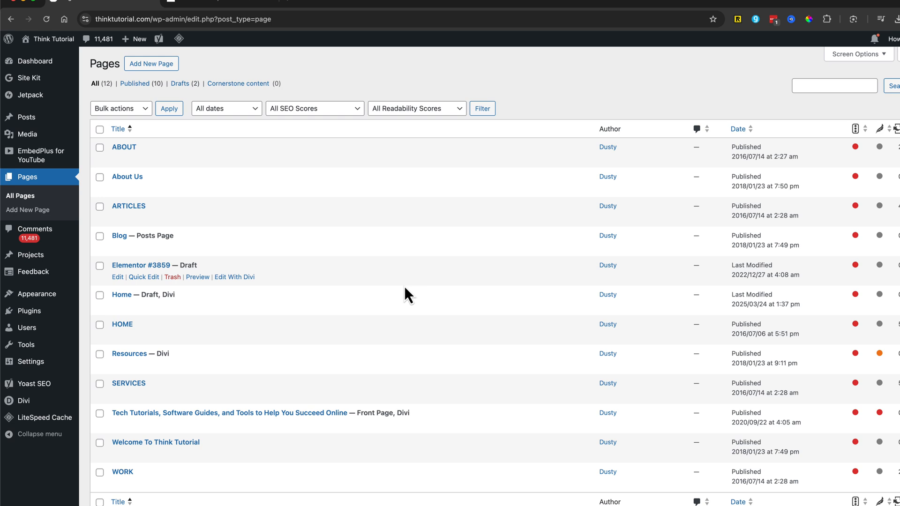
{"action": "scroll", "scroll_direction": "down", "scroll_amount": 3}
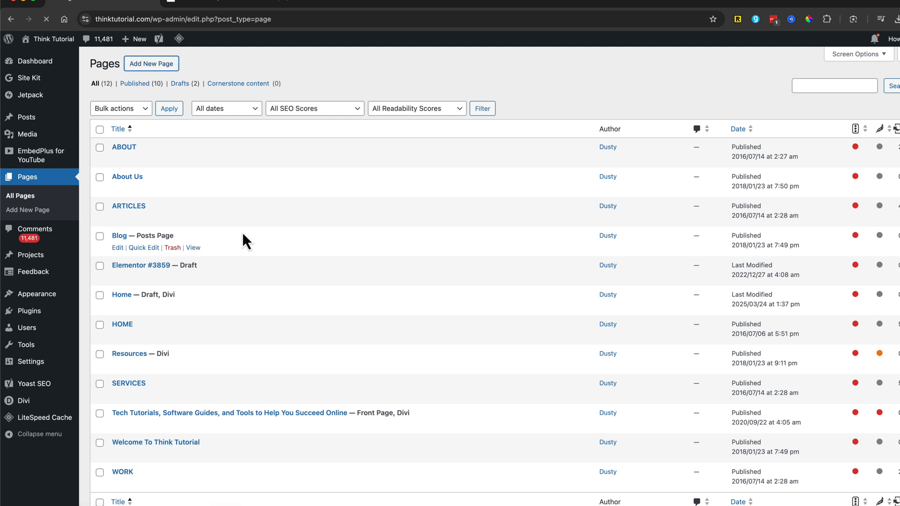
Step: Add a new page and choose the default block editor over the Divi builder
{"action": "left_click", "coordinate": [151, 63]}
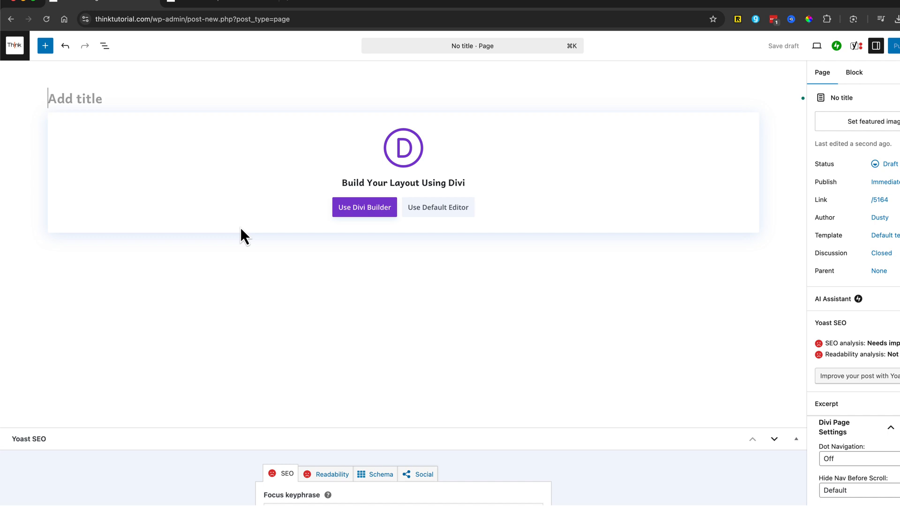
{"action": "mouse_move", "coordinate": [462, 214]}
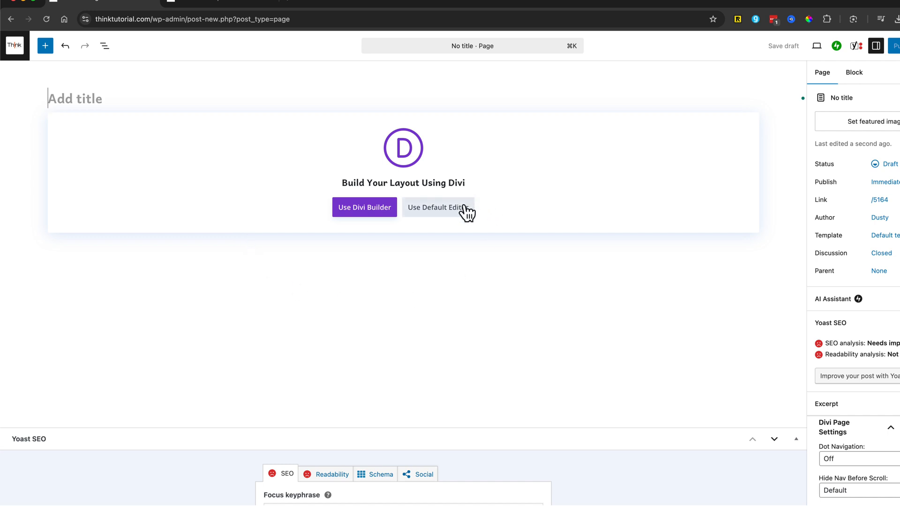
{"action": "mouse_move", "coordinate": [297, 160]}
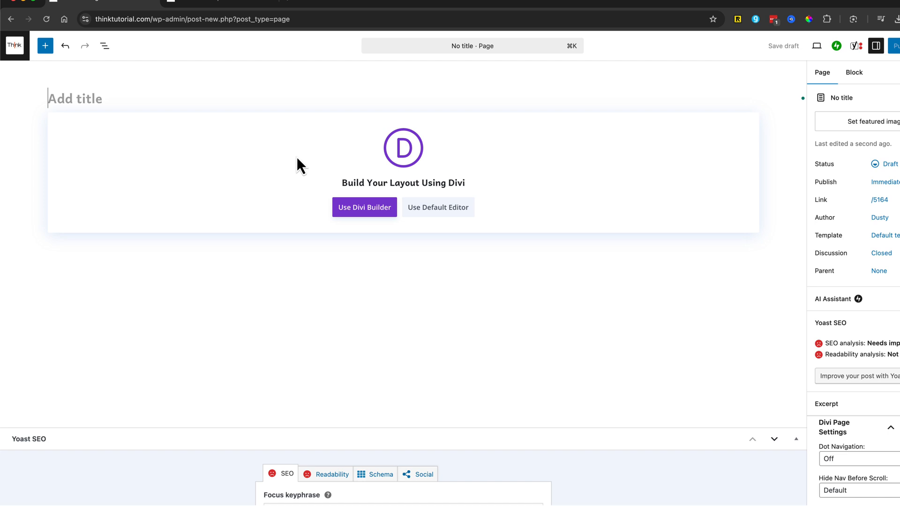
{"action": "mouse_move", "coordinate": [291, 179]}
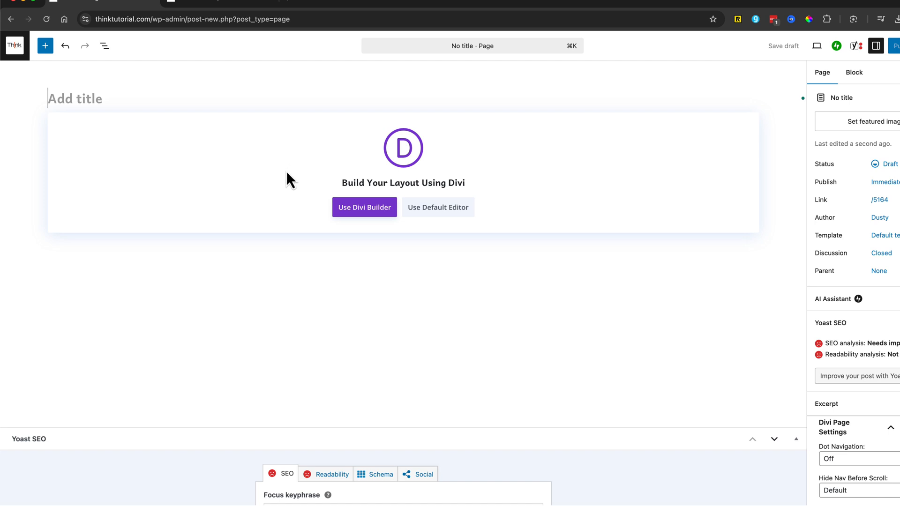
{"action": "mouse_move", "coordinate": [275, 194]}
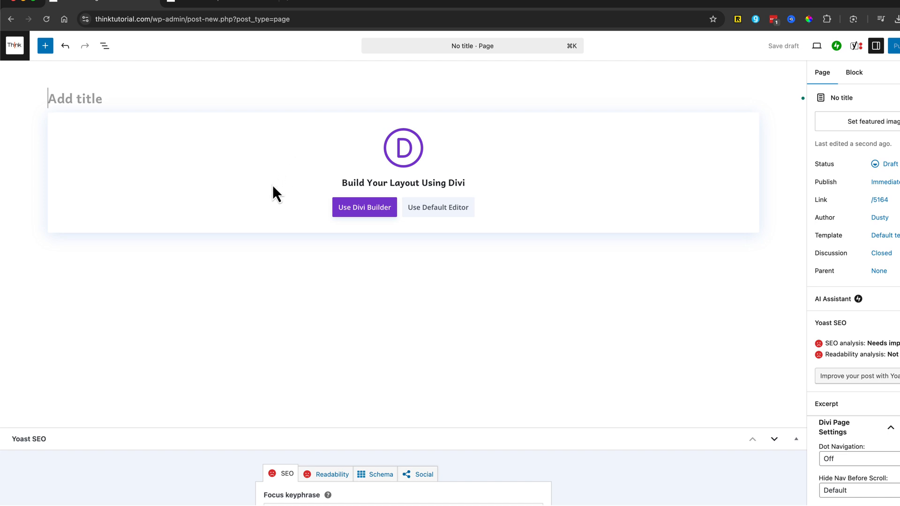
{"action": "left_click", "coordinate": [364, 207]}
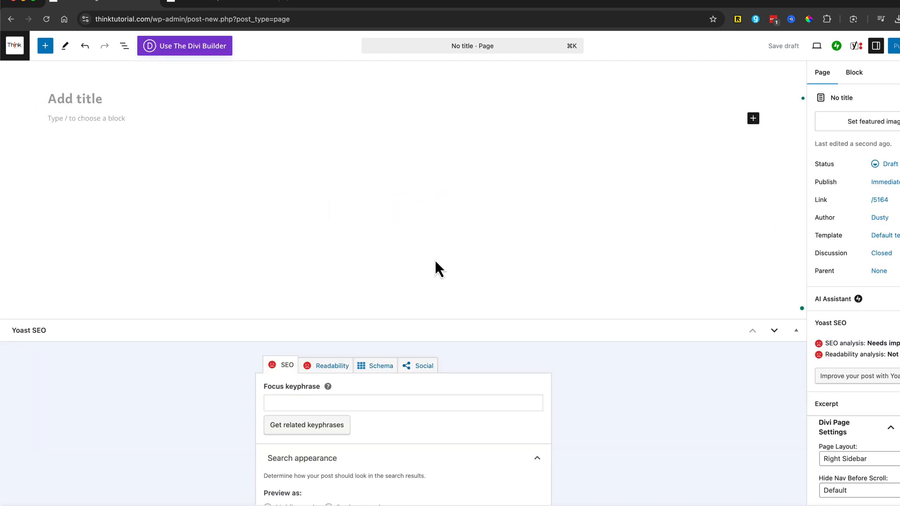
Step: Title the new draft page 'Home'
{"action": "left_click", "coordinate": [75, 98]}
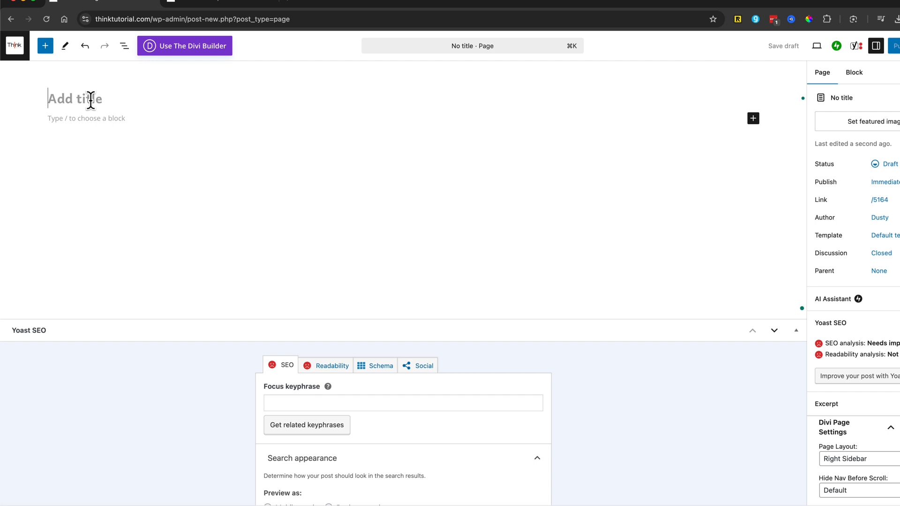
{"action": "type", "text": "Home"}
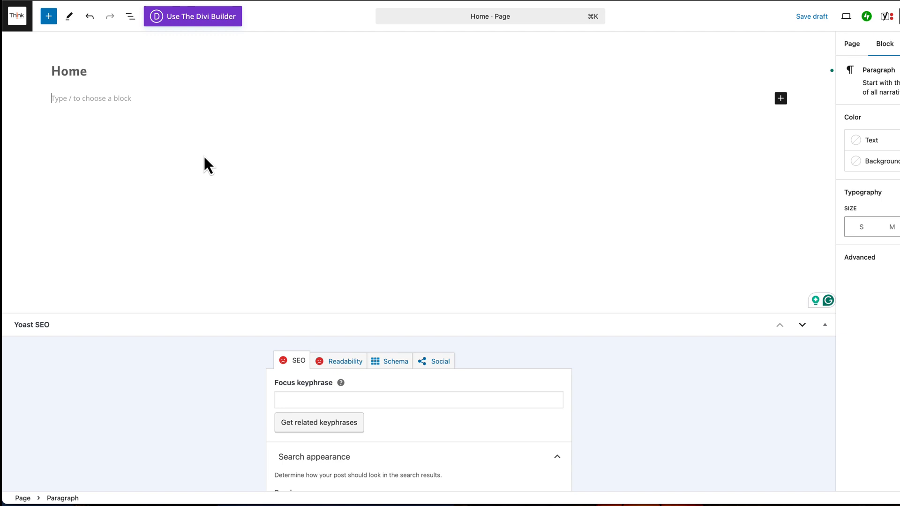
{"action": "mouse_move", "coordinate": [213, 142]}
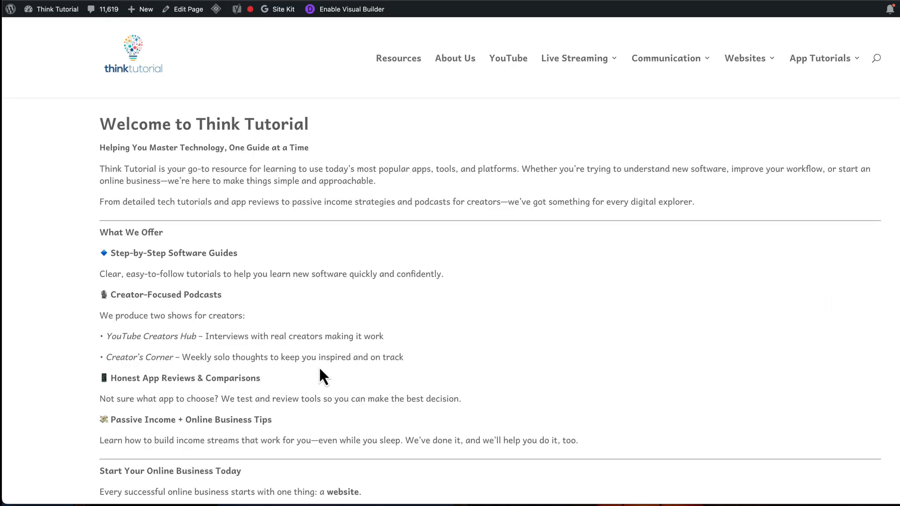
{"action": "mouse_move", "coordinate": [352, 356]}
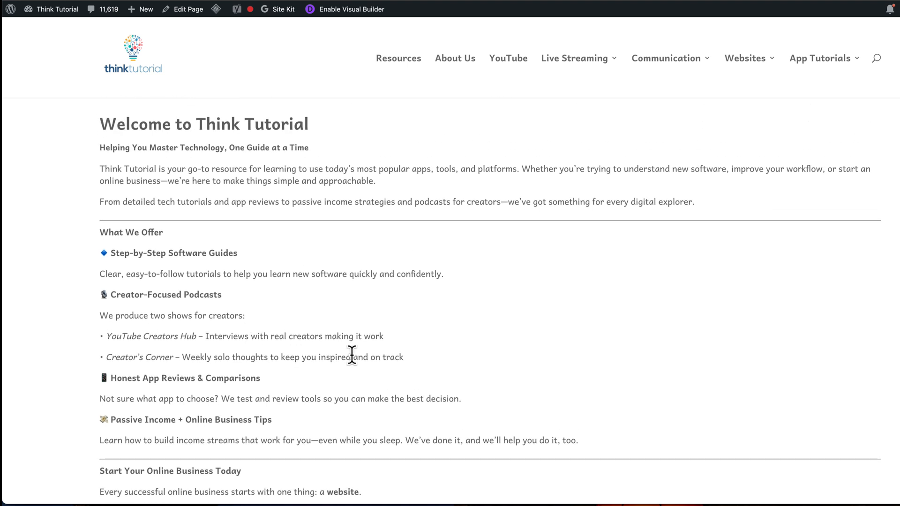
{"action": "left_click", "coordinate": [185, 9]}
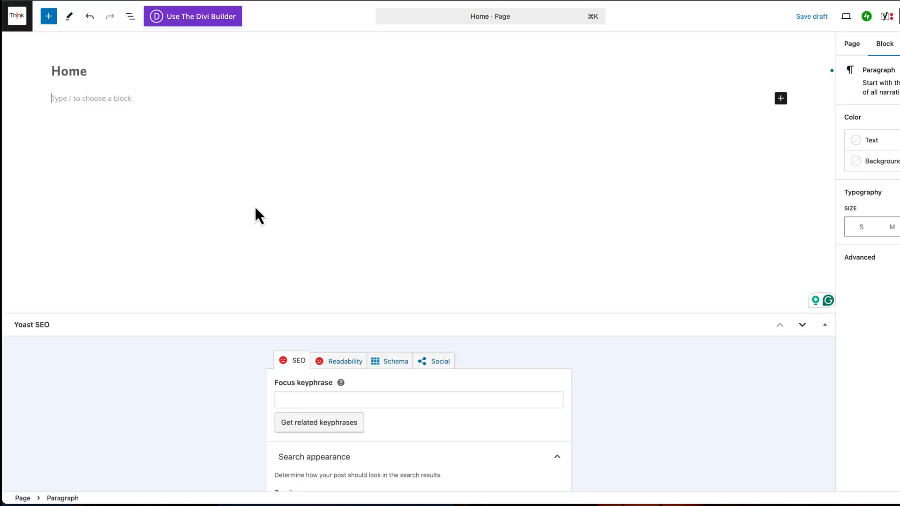
{"action": "mouse_move", "coordinate": [197, 165]}
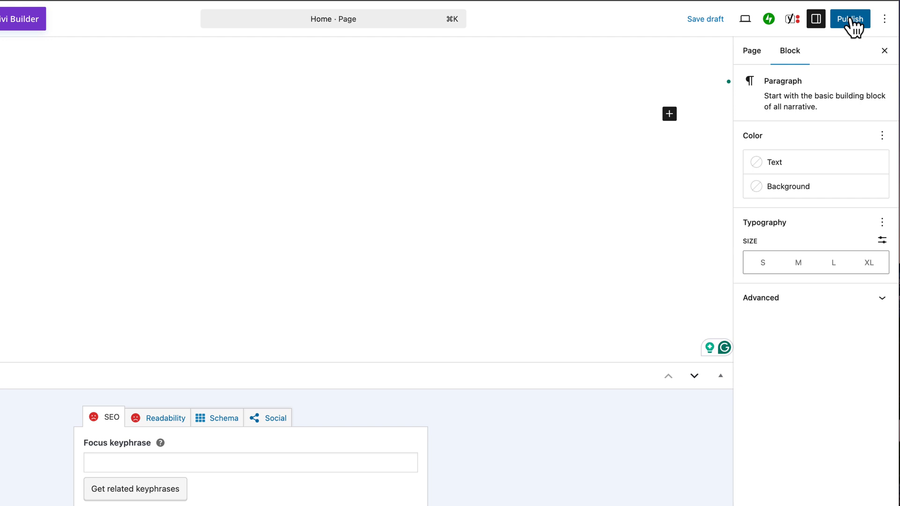
Step: Publish the empty Home page, confirming in the pre-publish panel
{"action": "left_click", "coordinate": [849, 19]}
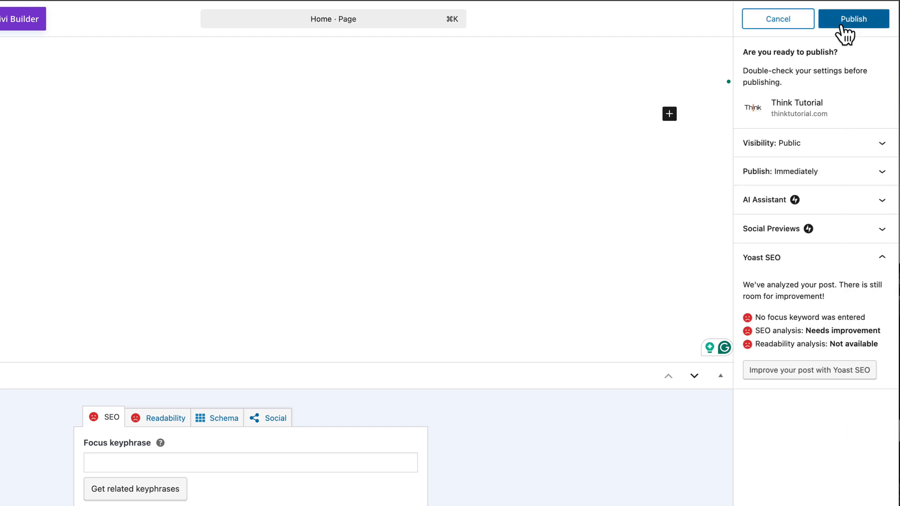
{"action": "left_click", "coordinate": [851, 19]}
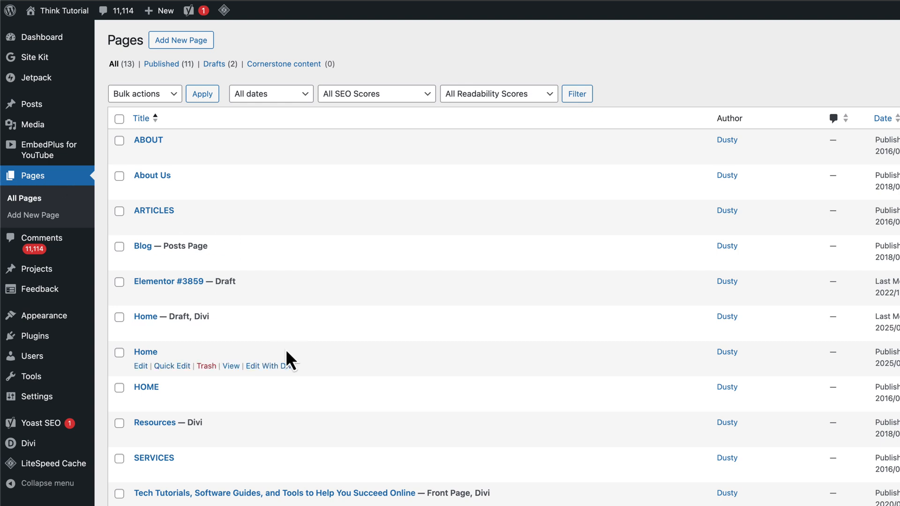
Step: Scroll the Pages list to find the new Home page among the entries
{"action": "scroll", "scroll_direction": "down", "scroll_amount": 3}
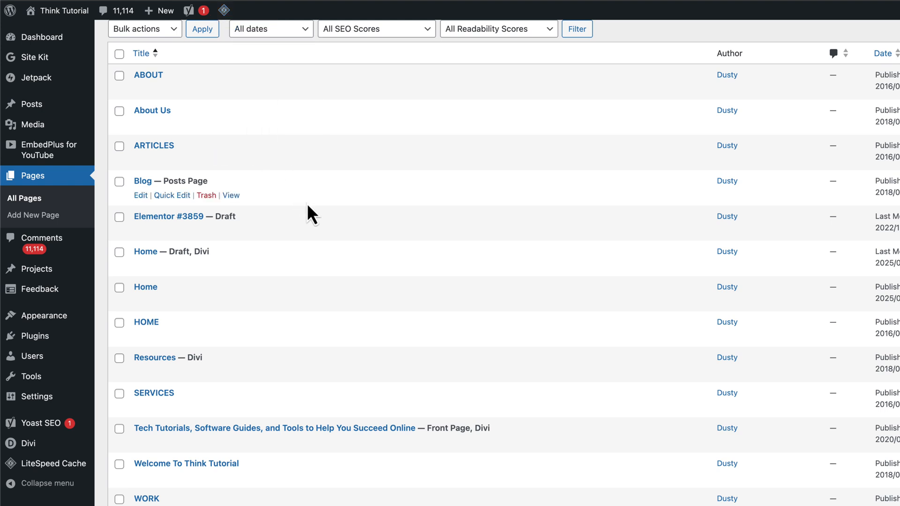
{"action": "mouse_move", "coordinate": [313, 208]}
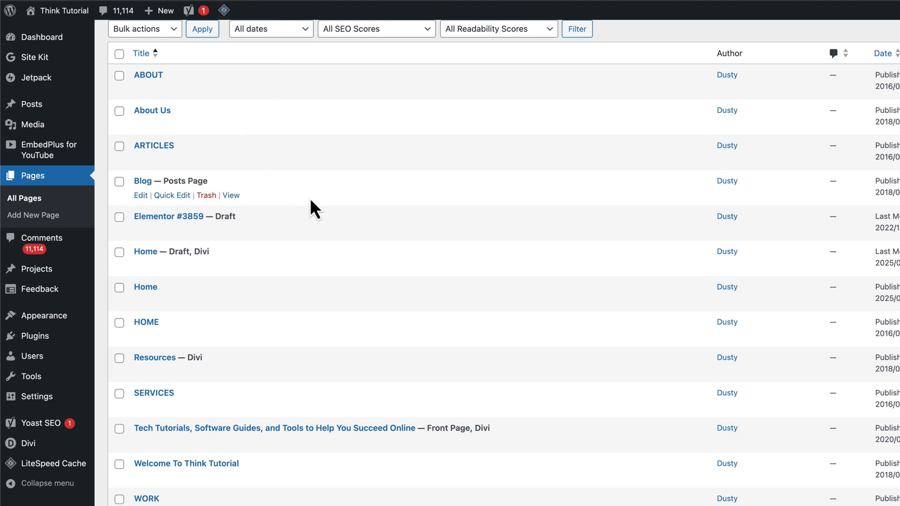
{"action": "mouse_move", "coordinate": [301, 225]}
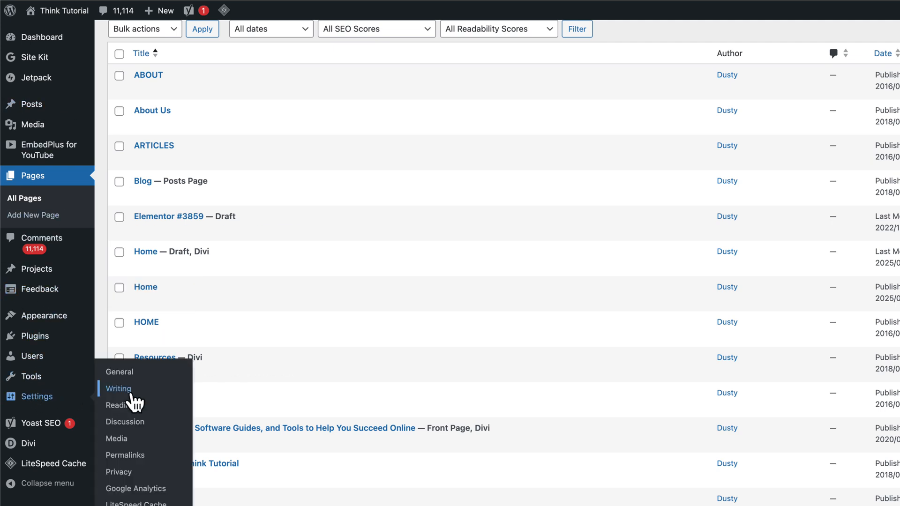
Step: In Reading settings, choose Home as the static homepage and save the changes
{"action": "left_click", "coordinate": [117, 405]}
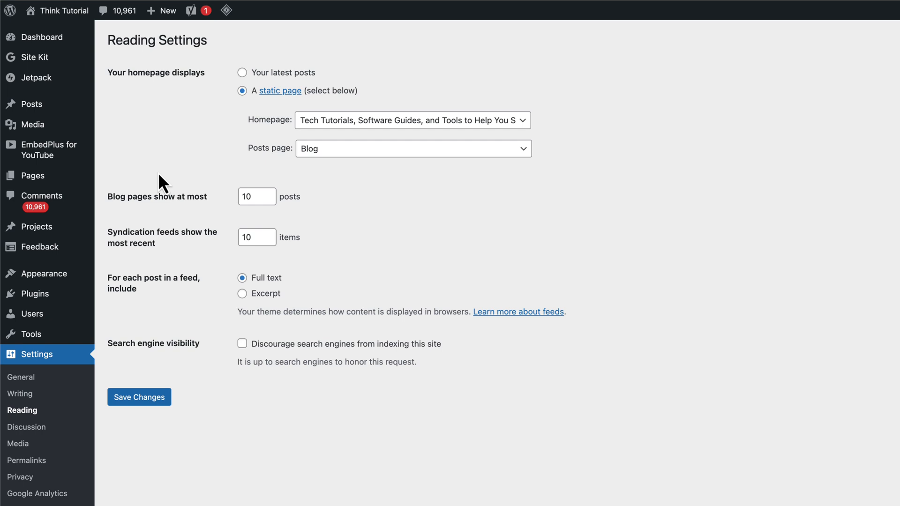
{"action": "mouse_move", "coordinate": [155, 176]}
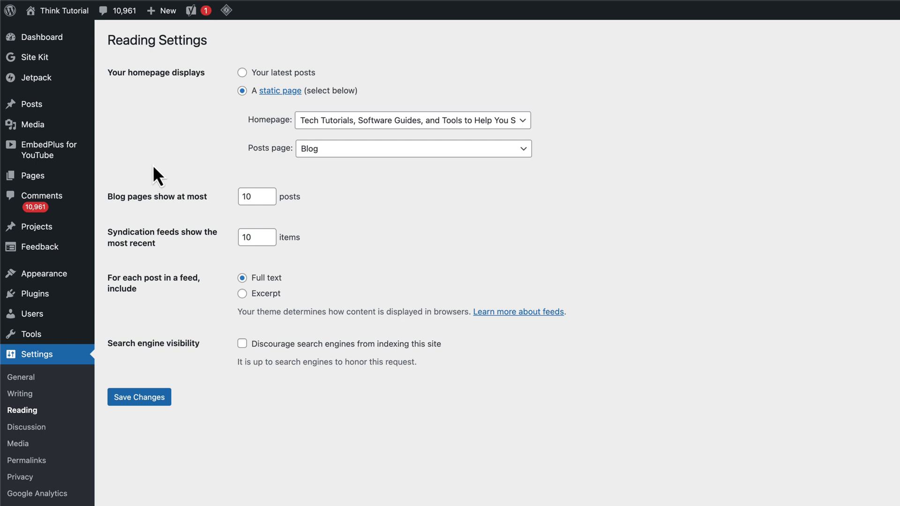
{"action": "mouse_move", "coordinate": [193, 77]}
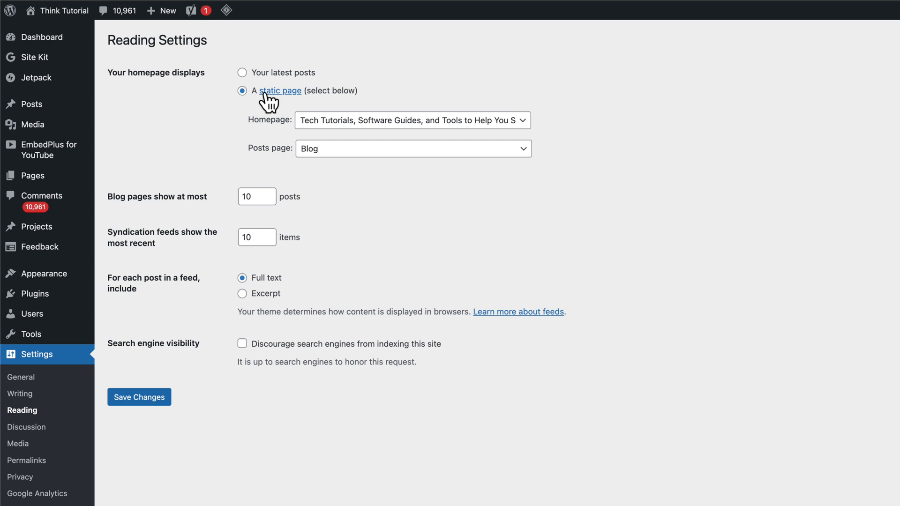
{"action": "mouse_move", "coordinate": [334, 103]}
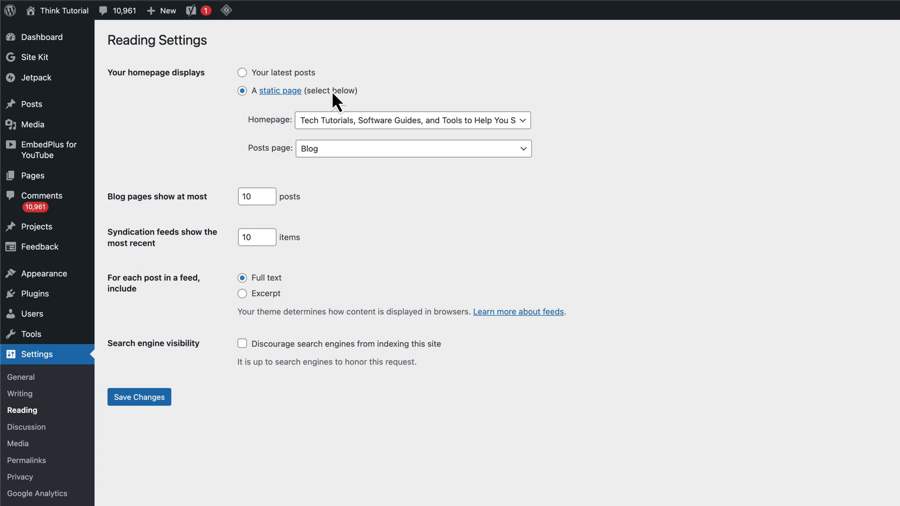
{"action": "mouse_move", "coordinate": [283, 92]}
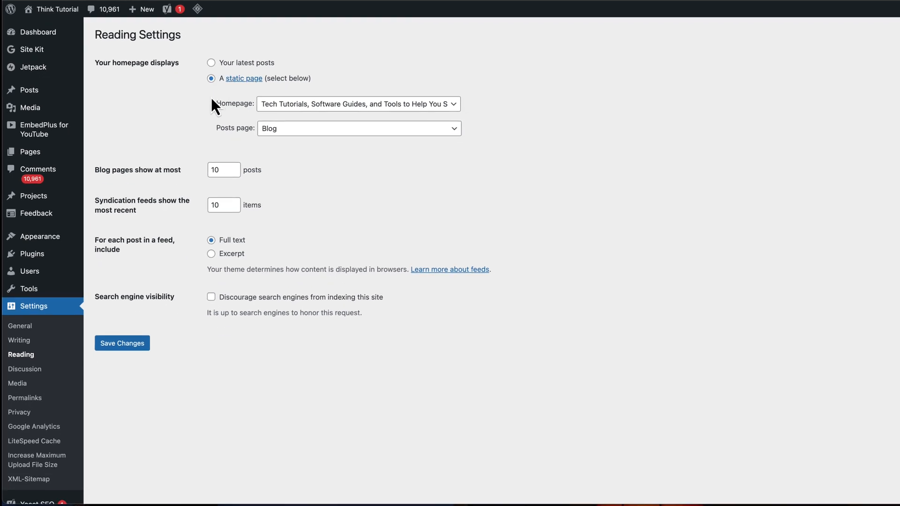
{"action": "left_click", "coordinate": [359, 105]}
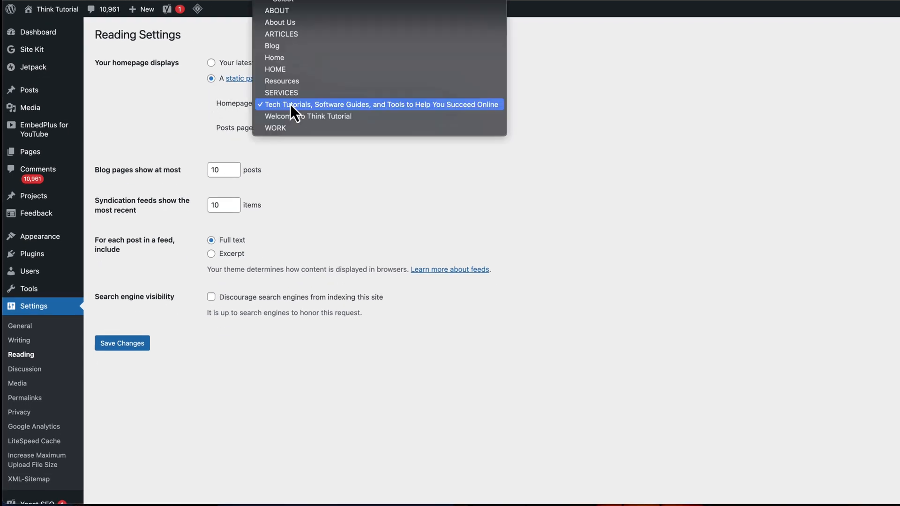
{"action": "left_click", "coordinate": [379, 104]}
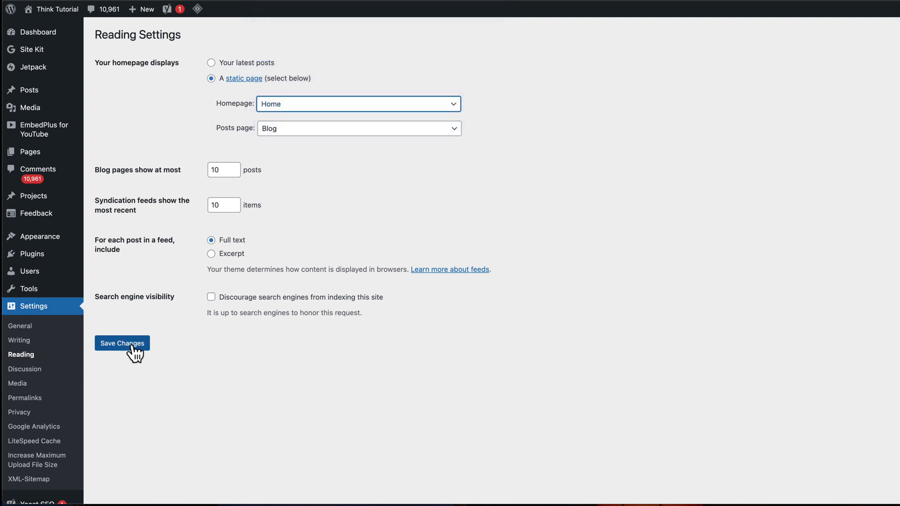
{"action": "left_click", "coordinate": [122, 343]}
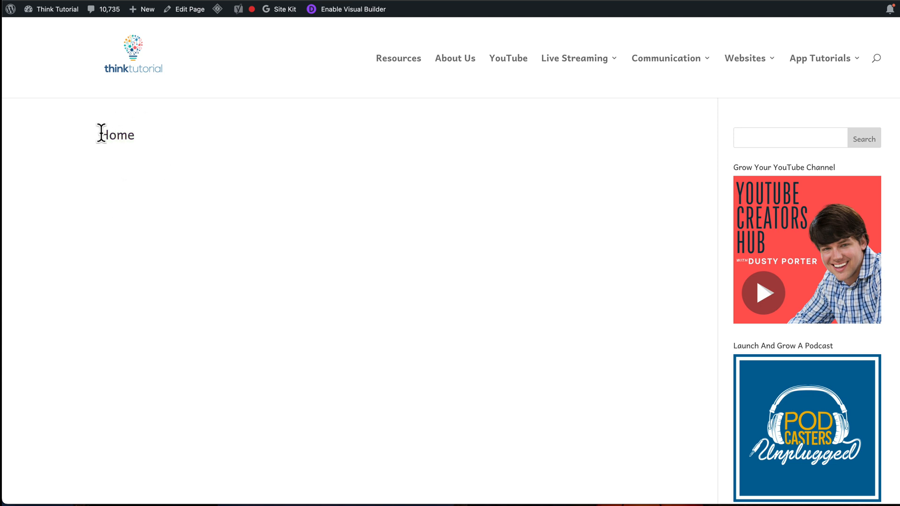
{"action": "mouse_move", "coordinate": [279, 154]}
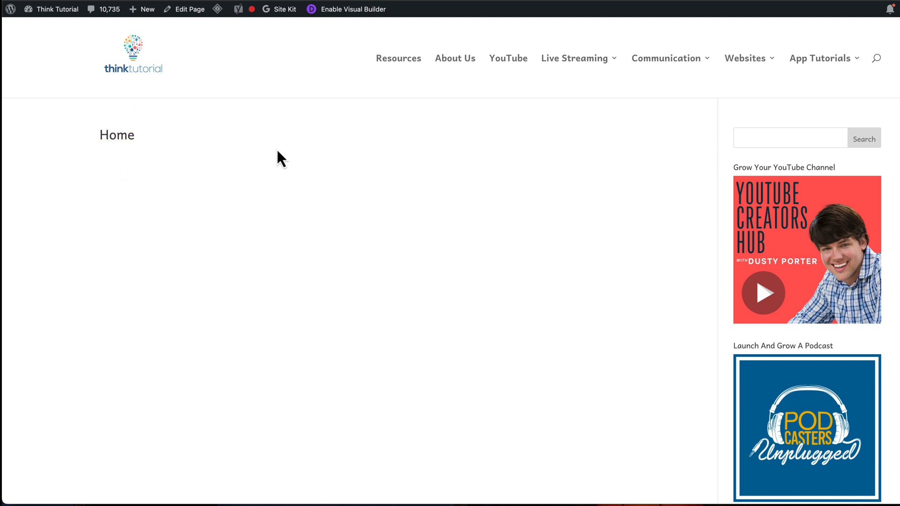
{"action": "mouse_move", "coordinate": [457, 317]}
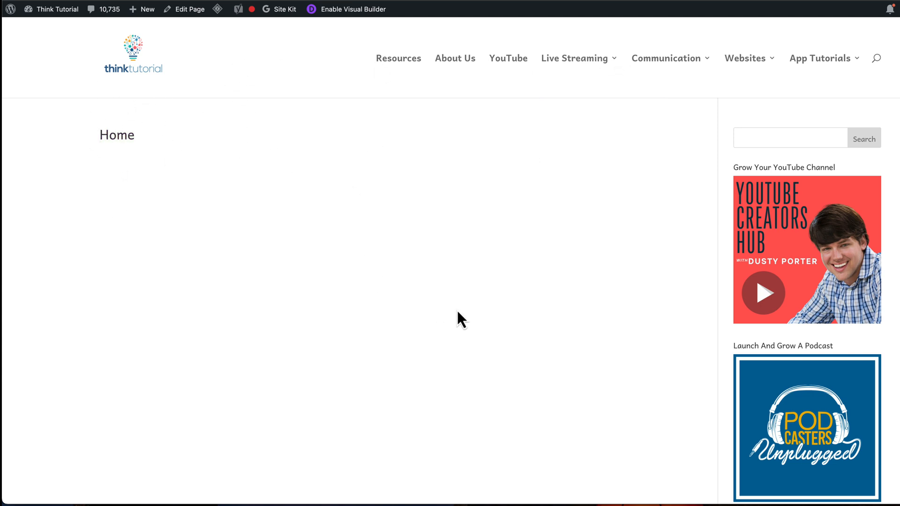
{"action": "mouse_move", "coordinate": [199, 180]}
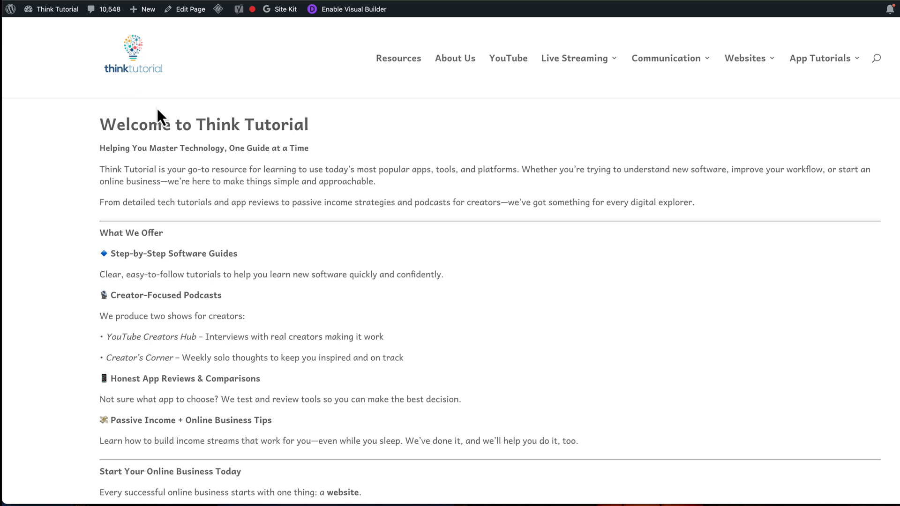
{"action": "mouse_move", "coordinate": [342, 93]}
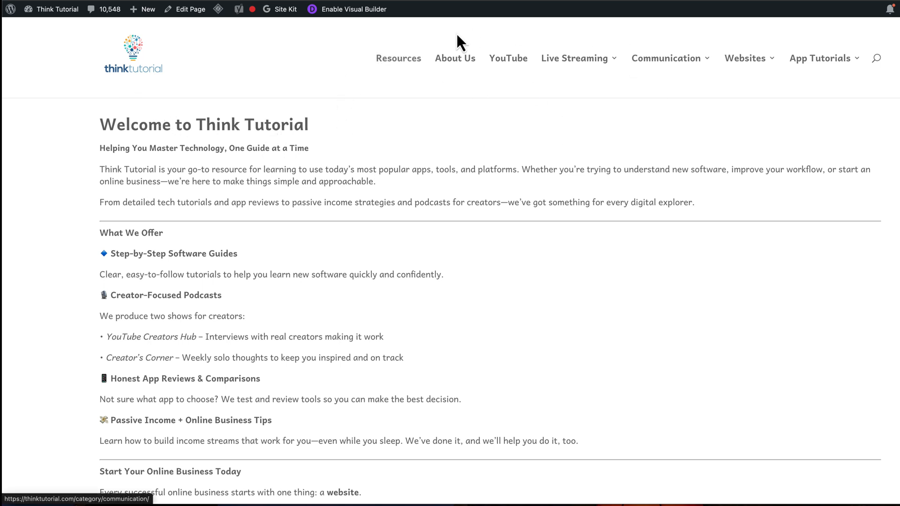
{"action": "mouse_move", "coordinate": [358, 59]}
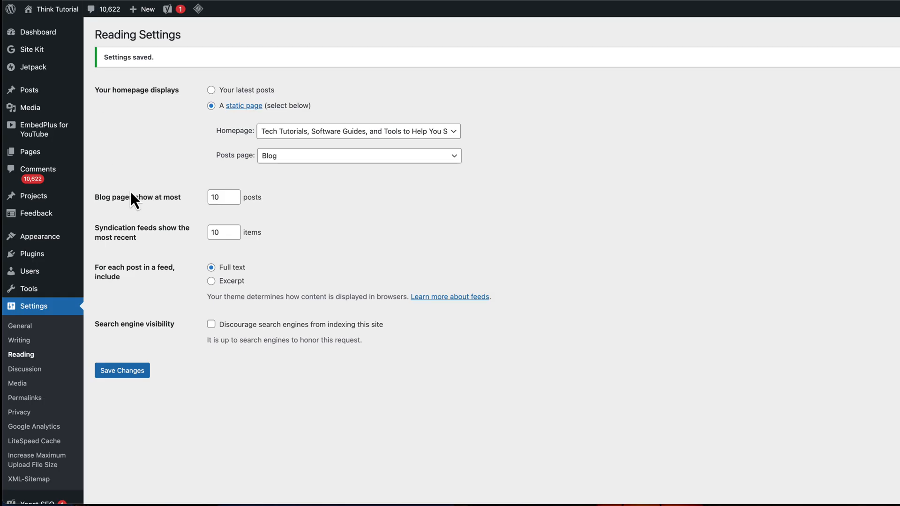
{"action": "mouse_move", "coordinate": [29, 151]}
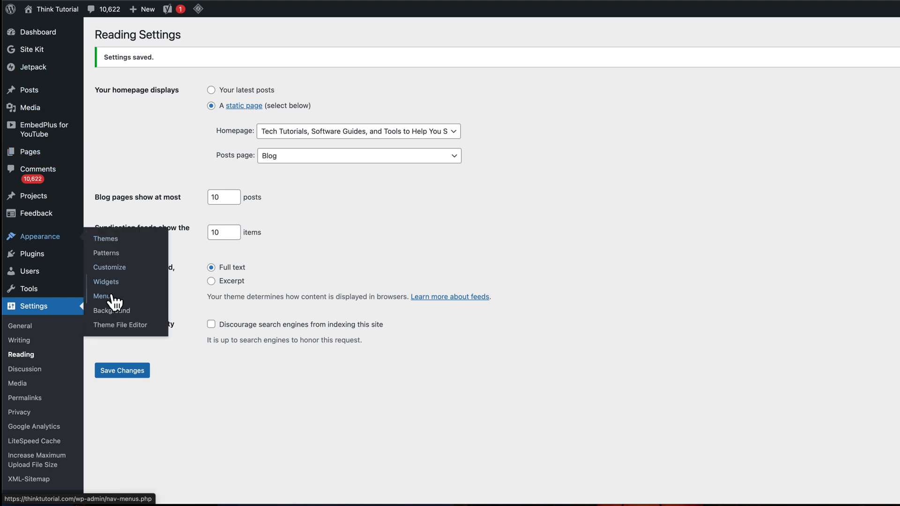
Step: In the Menus editor on the Main primary menu, tick the Home page under Pages
{"action": "left_click", "coordinate": [102, 295]}
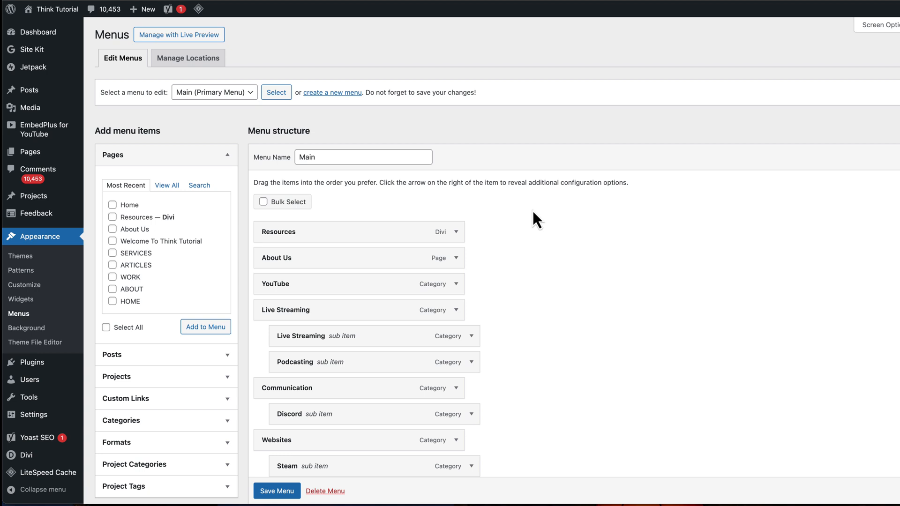
{"action": "scroll", "scroll_direction": "down", "scroll_amount": 3}
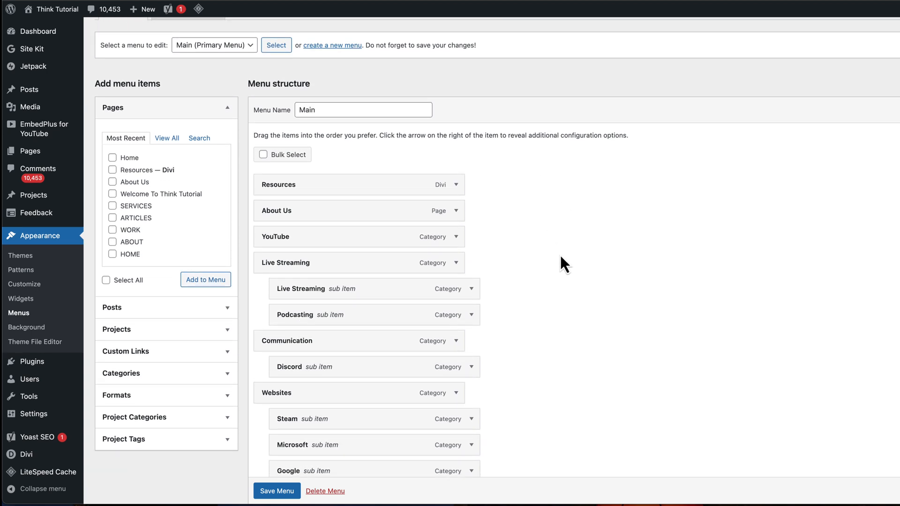
{"action": "mouse_move", "coordinate": [262, 123]}
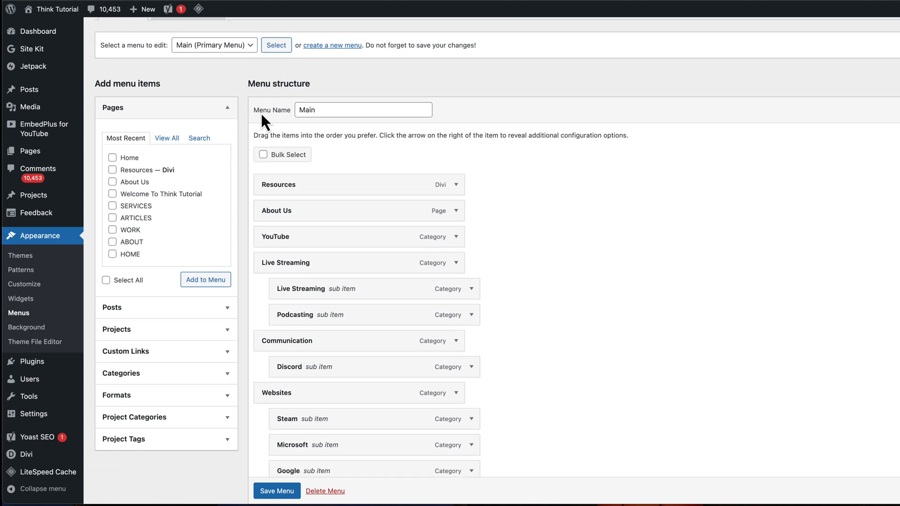
{"action": "mouse_move", "coordinate": [154, 199]}
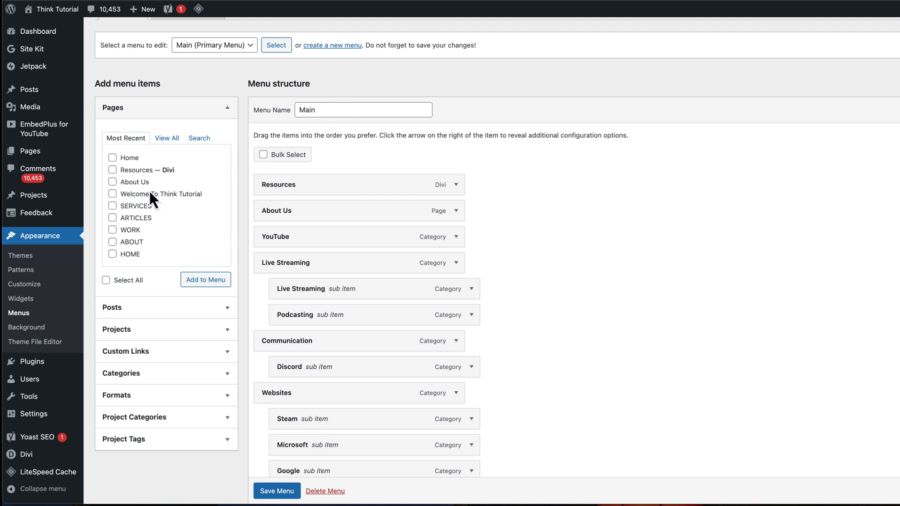
{"action": "left_click", "coordinate": [112, 158]}
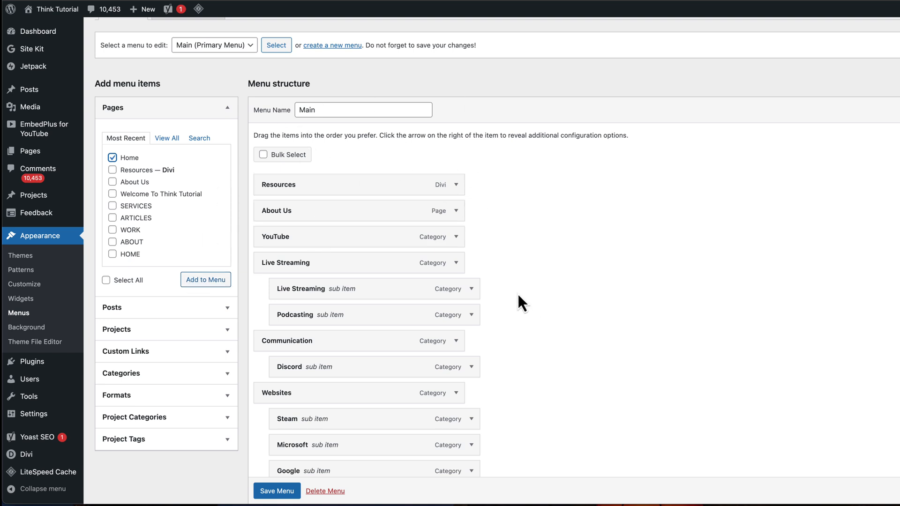
Step: Load the Footer menu for editing, then return to the Pages list
{"action": "left_click", "coordinate": [214, 45]}
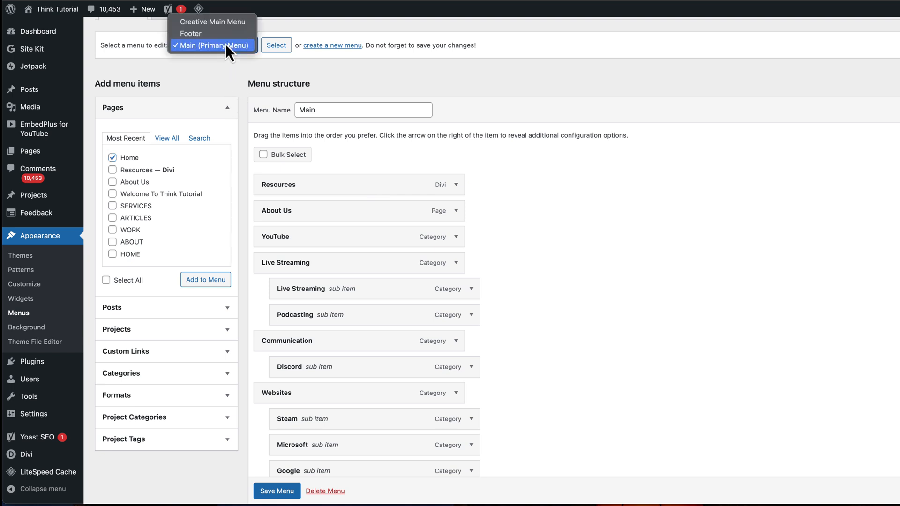
{"action": "mouse_move", "coordinate": [207, 43]}
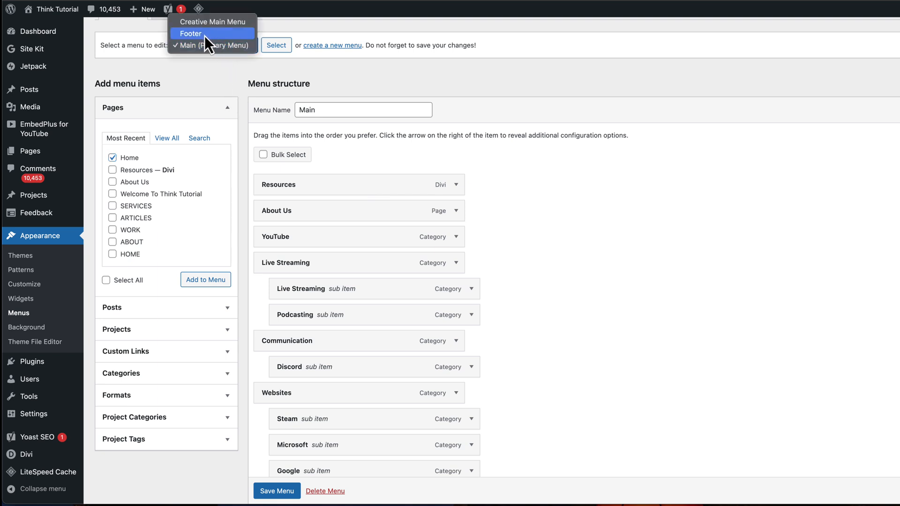
{"action": "left_click", "coordinate": [191, 33]}
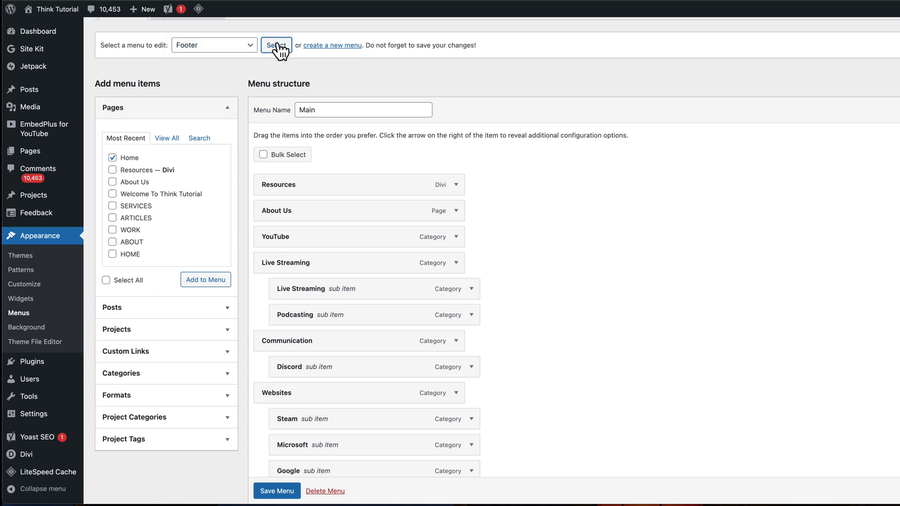
{"action": "left_click", "coordinate": [277, 45]}
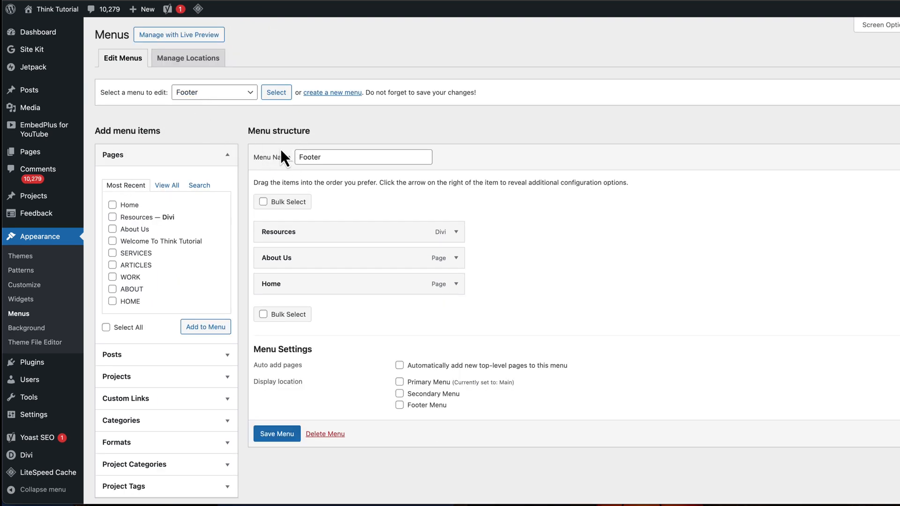
{"action": "mouse_move", "coordinate": [113, 211]}
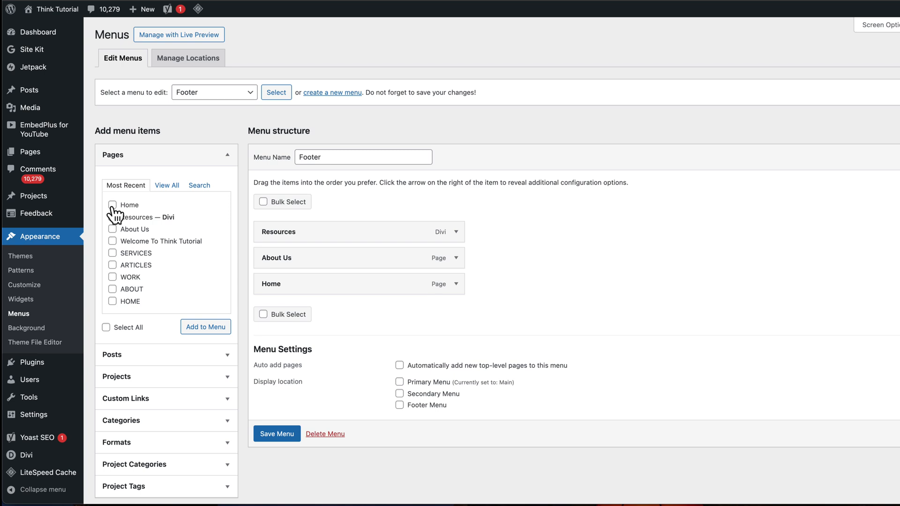
{"action": "mouse_move", "coordinate": [493, 247]}
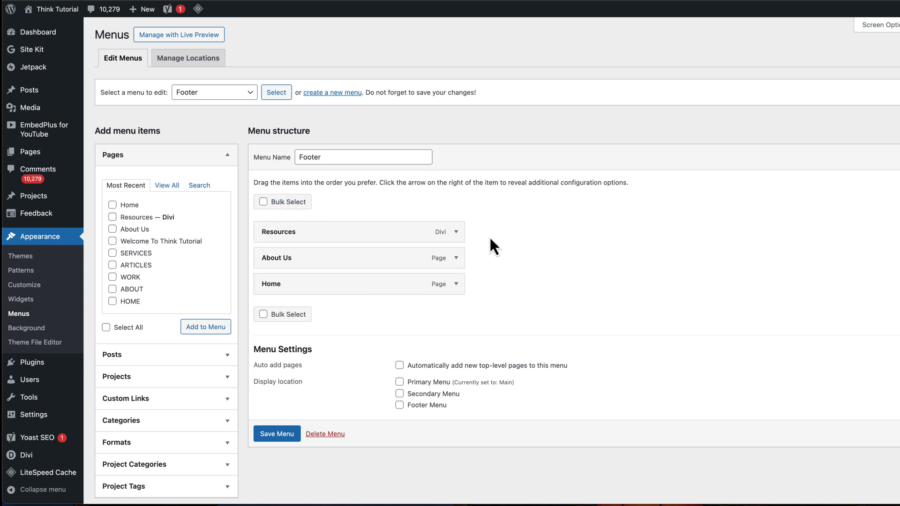
{"action": "left_click", "coordinate": [29, 151]}
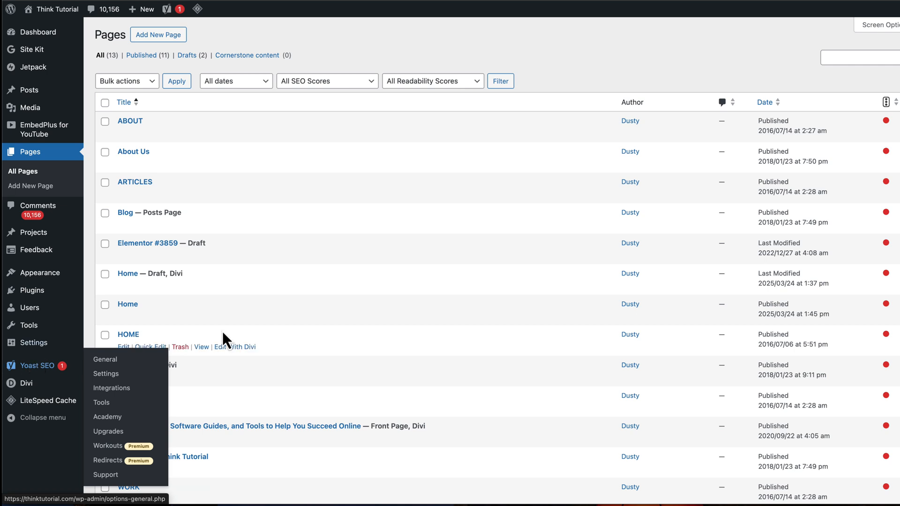
{"action": "mouse_move", "coordinate": [415, 330]}
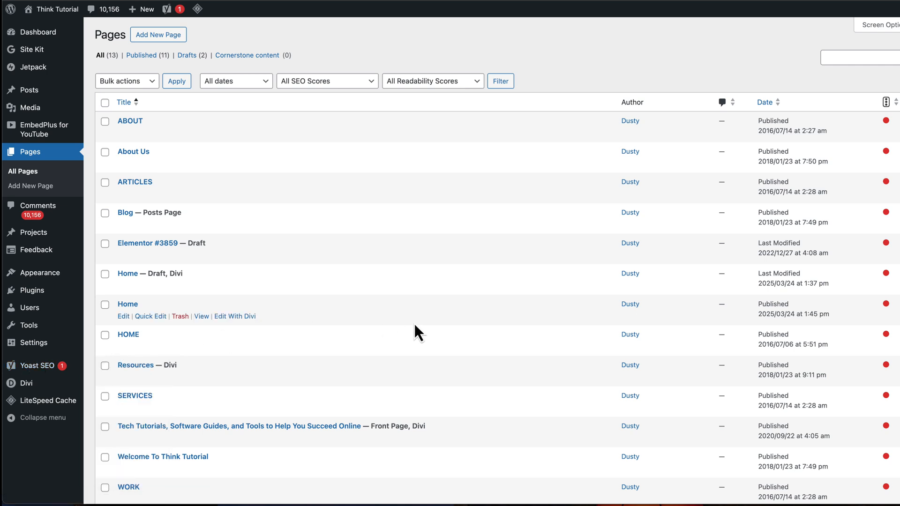